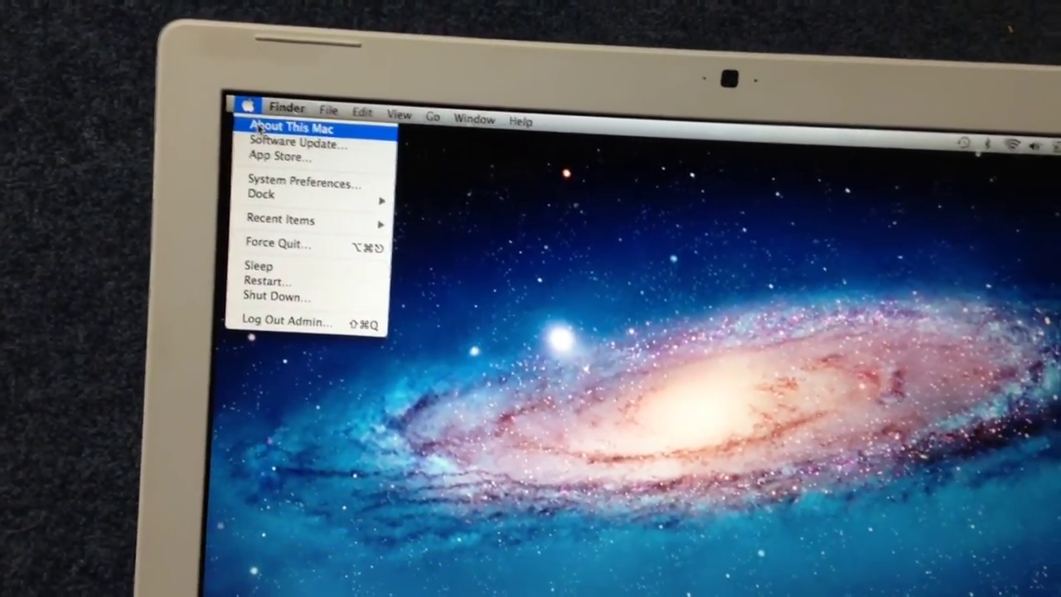
# Choose About This Mac from the Apple menu to view the Mac's details
pyautogui.click(294, 128)
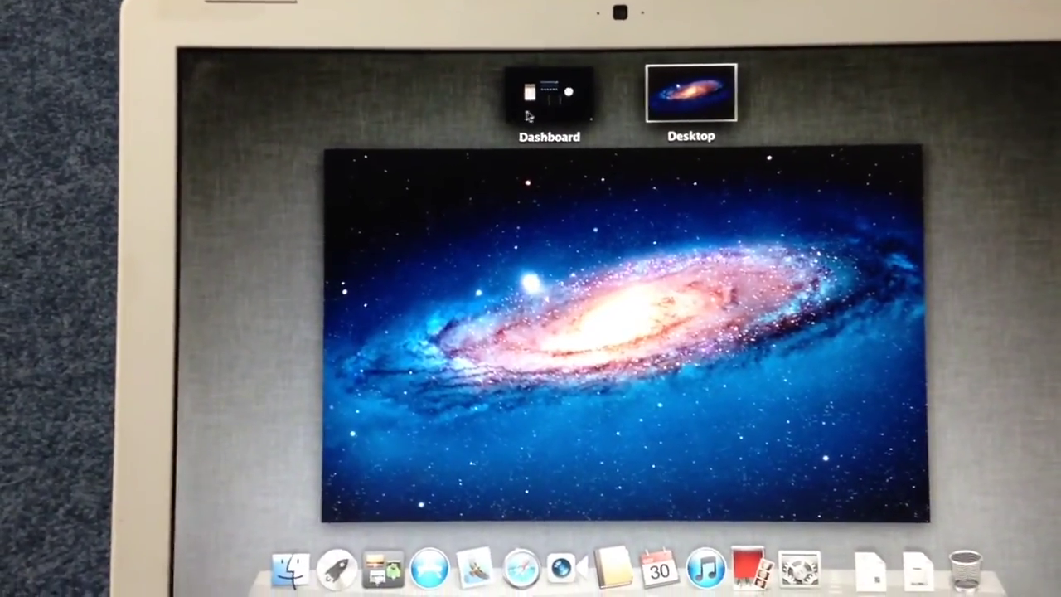
# Select the Dashboard space thumbnail in Mission Control
pyautogui.click(544, 89)
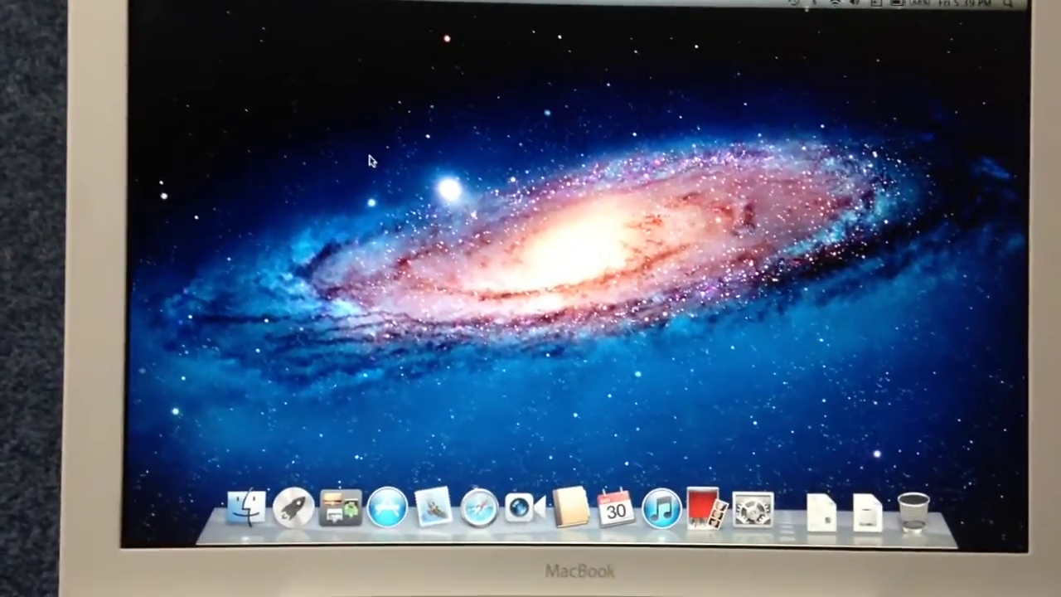
pyautogui.moveTo(481, 480)
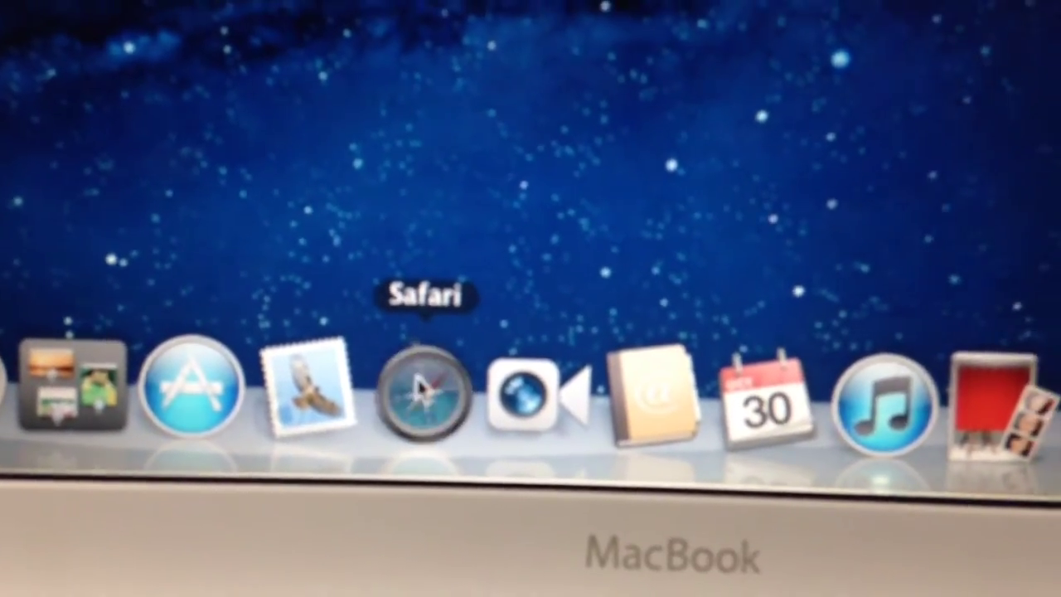
# Launch Safari from its compass icon in the Dock
pyautogui.click(424, 394)
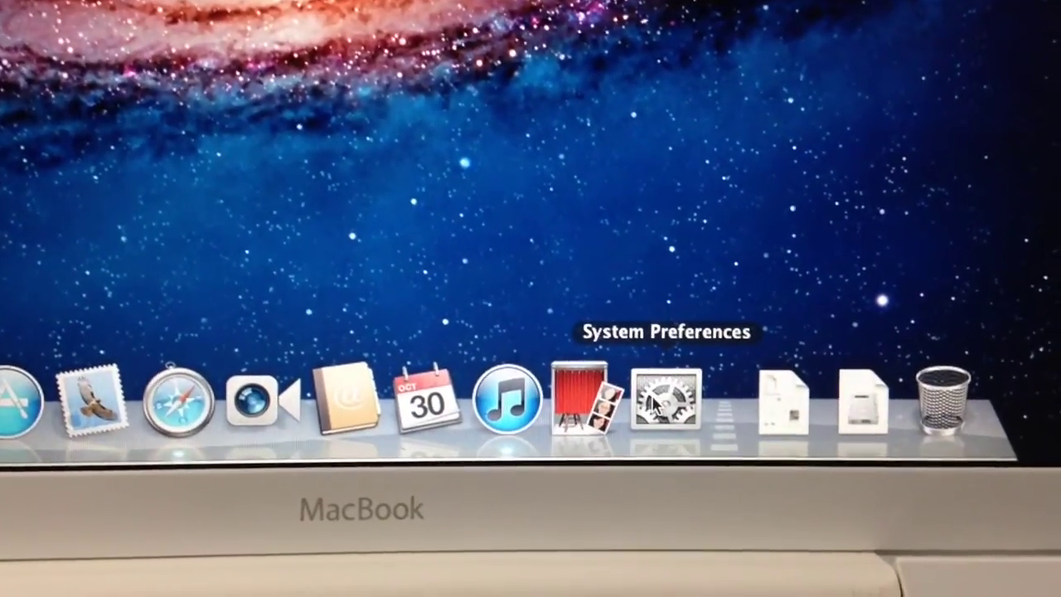
# Launch System Preferences from the gear icon in the Dock
pyautogui.click(670, 409)
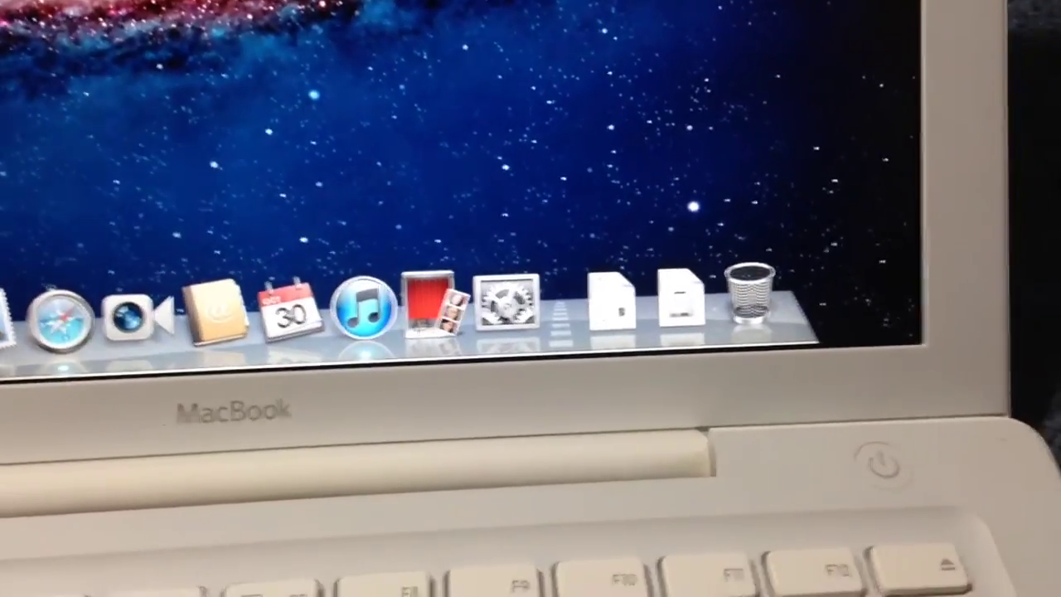
pyautogui.moveTo(589, 311)
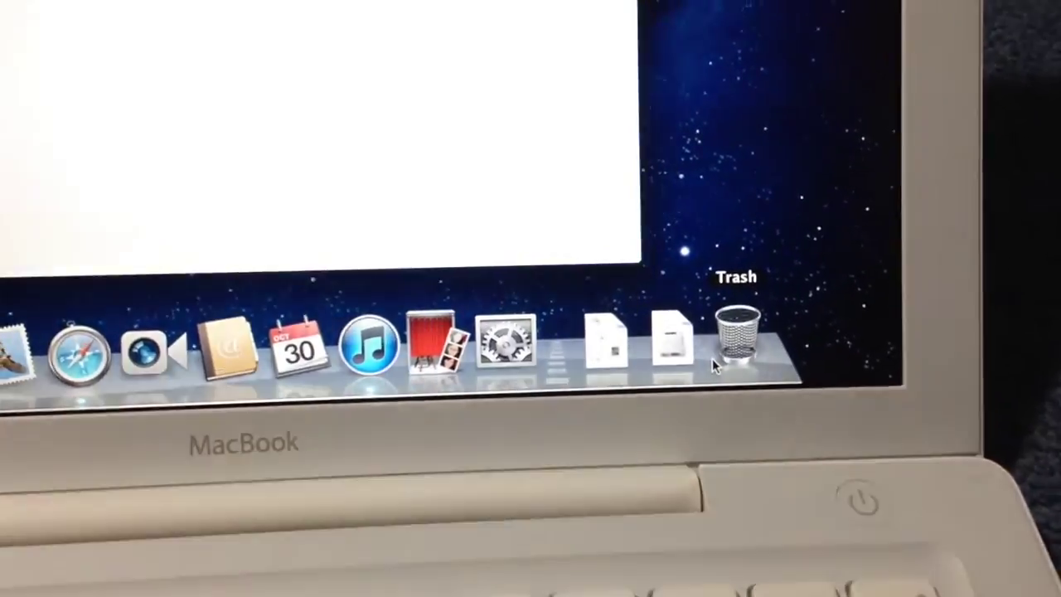
# Open the Trash from the Dock, confirm it's empty, and close its window
pyautogui.click(737, 335)
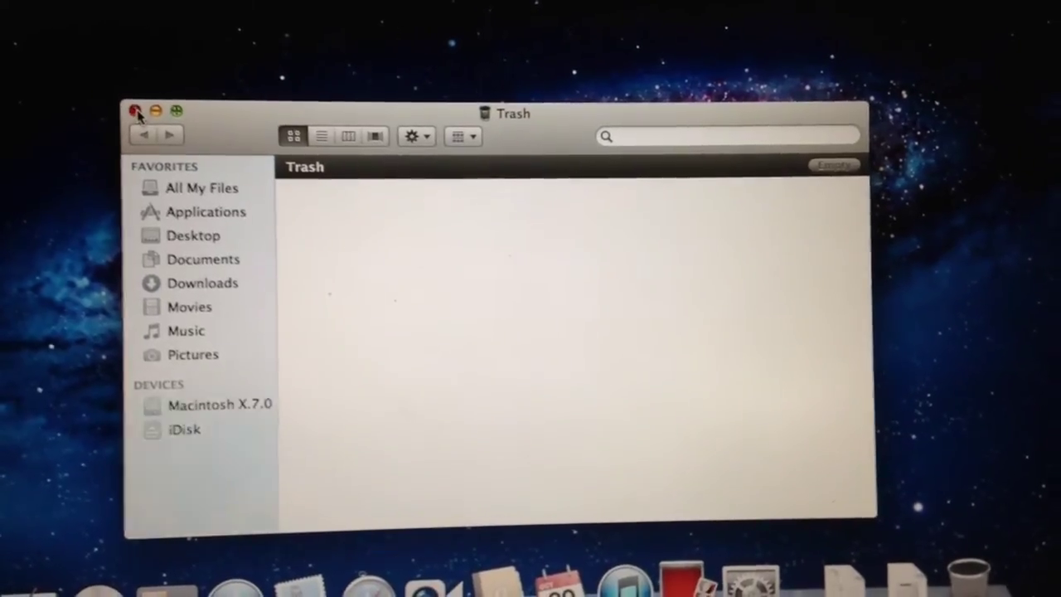
pyautogui.click(137, 109)
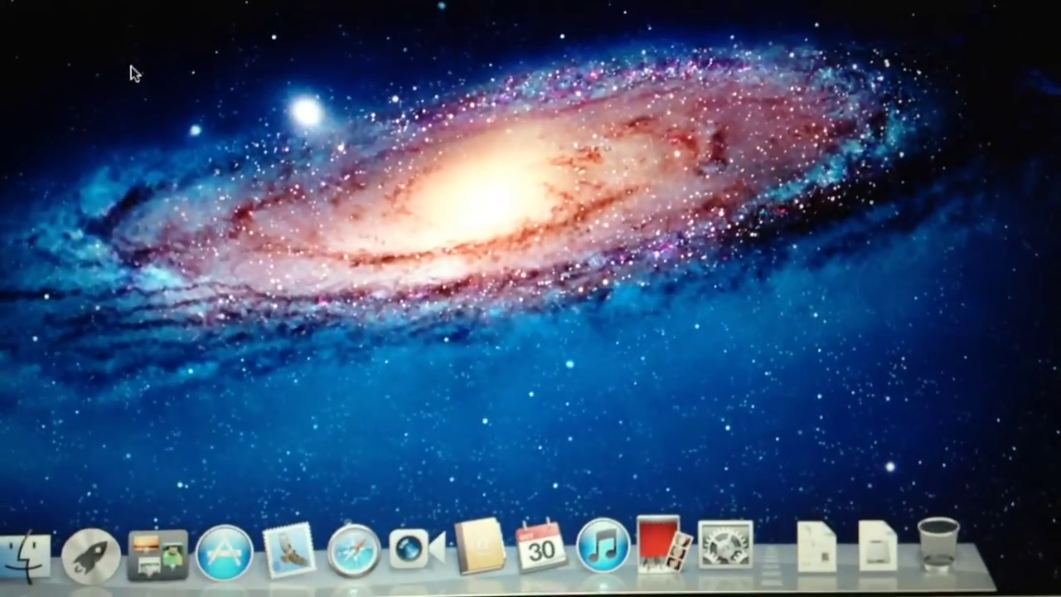